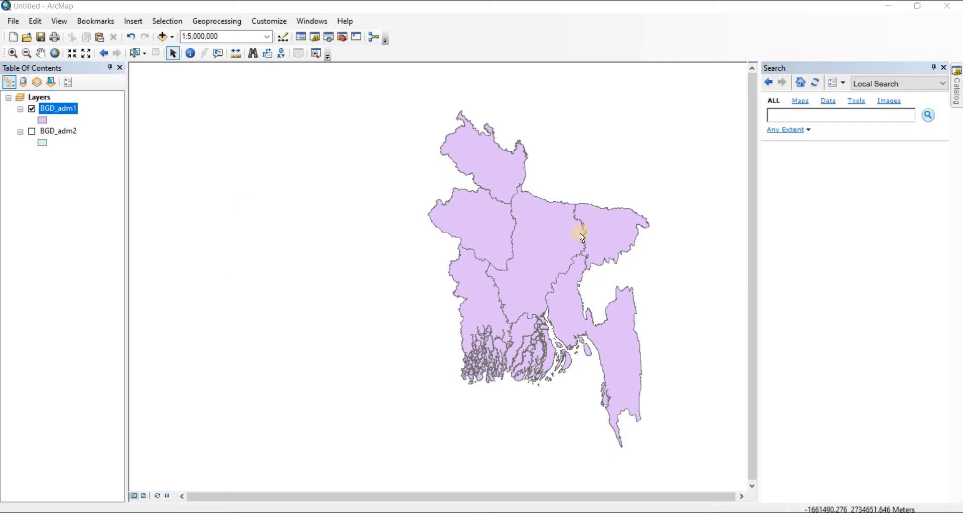
pyautogui.moveTo(397, 233)
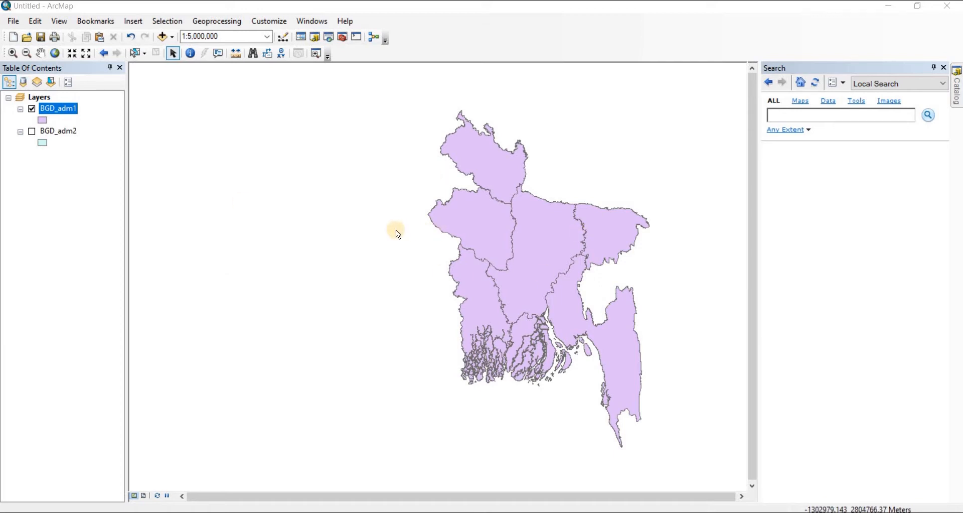
pyautogui.moveTo(292, 188)
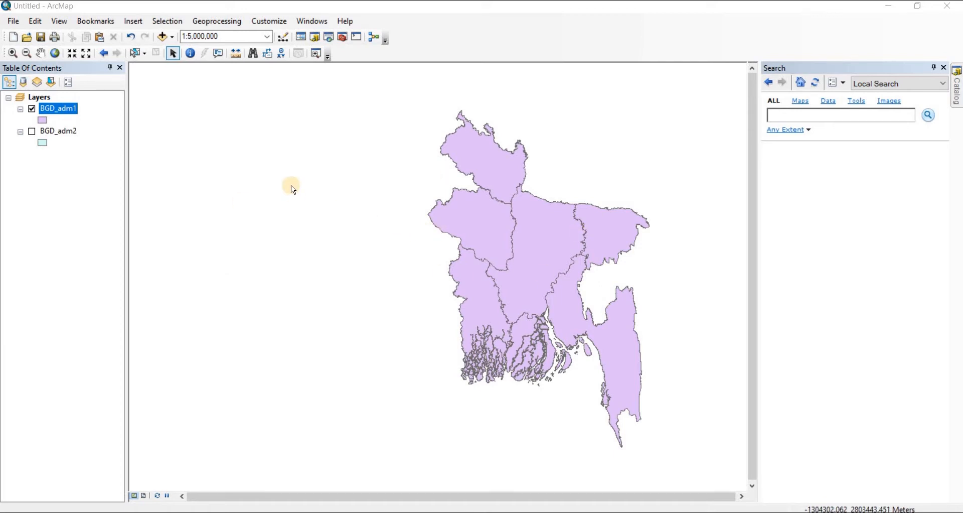
# Show the BGD_adm1 attribute table listing the seven Bangladesh divisions.
pyautogui.rightClick(58, 108)
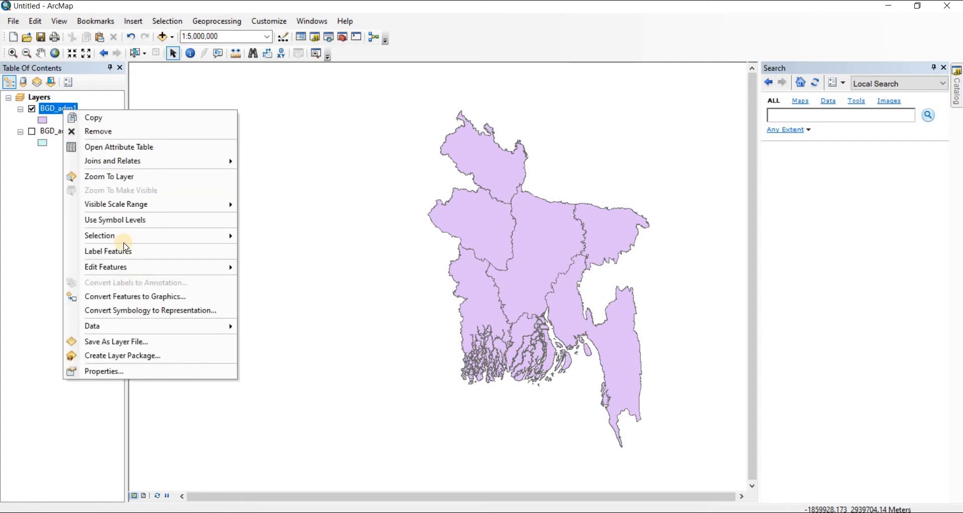
pyautogui.click(119, 146)
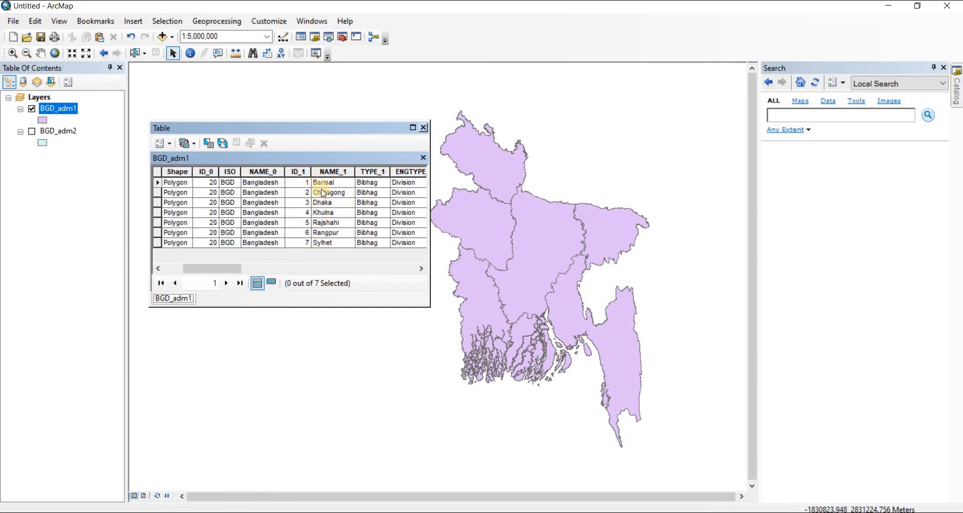
pyautogui.moveTo(322, 203)
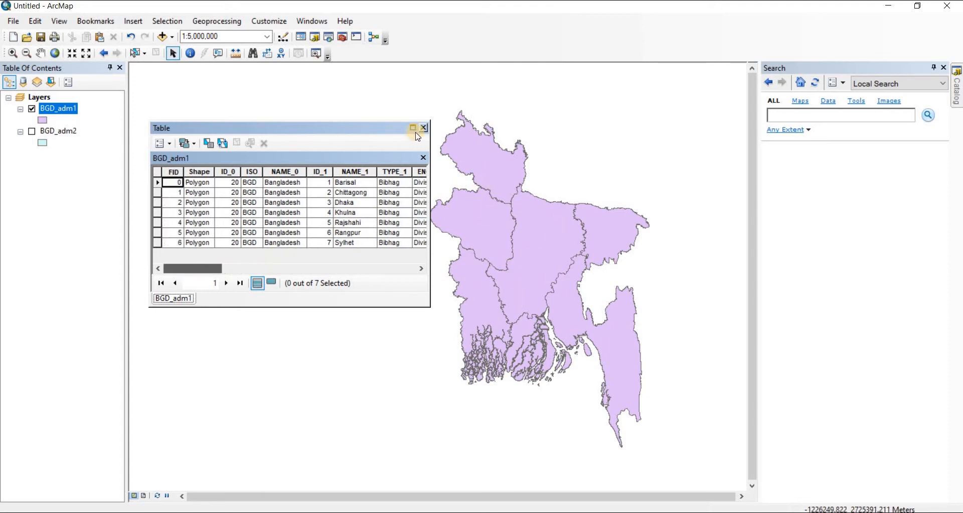
# Close the attribute table and bring up the BGD_adm1 layer properties for symbology.
pyautogui.click(423, 128)
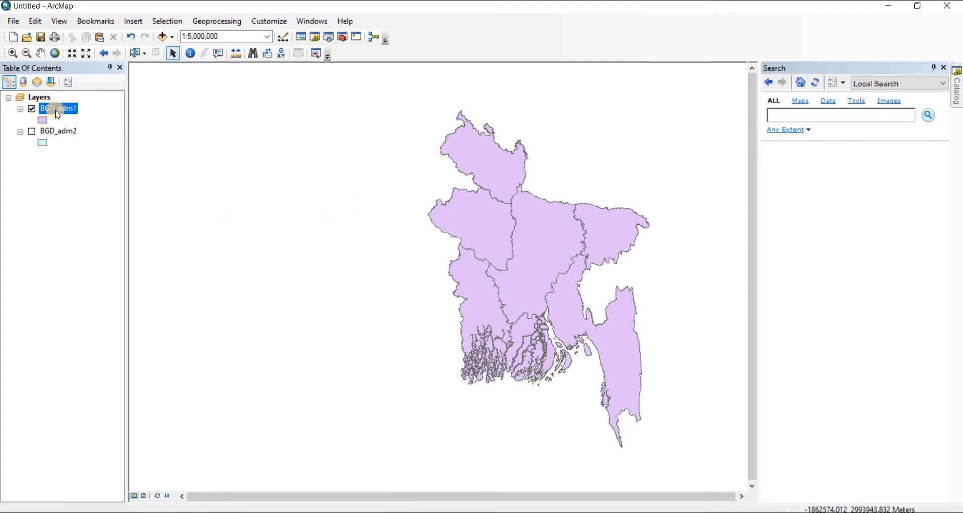
pyautogui.rightClick(58, 108)
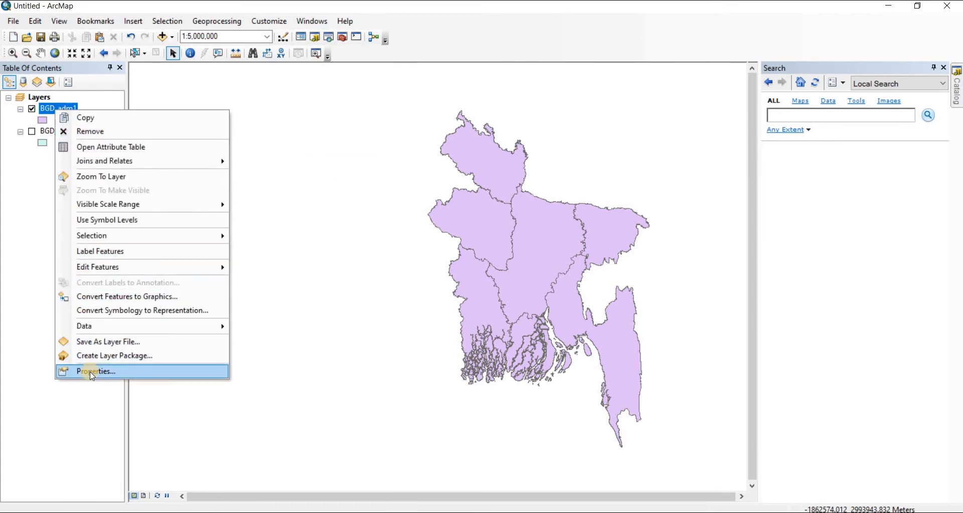
pyautogui.click(93, 371)
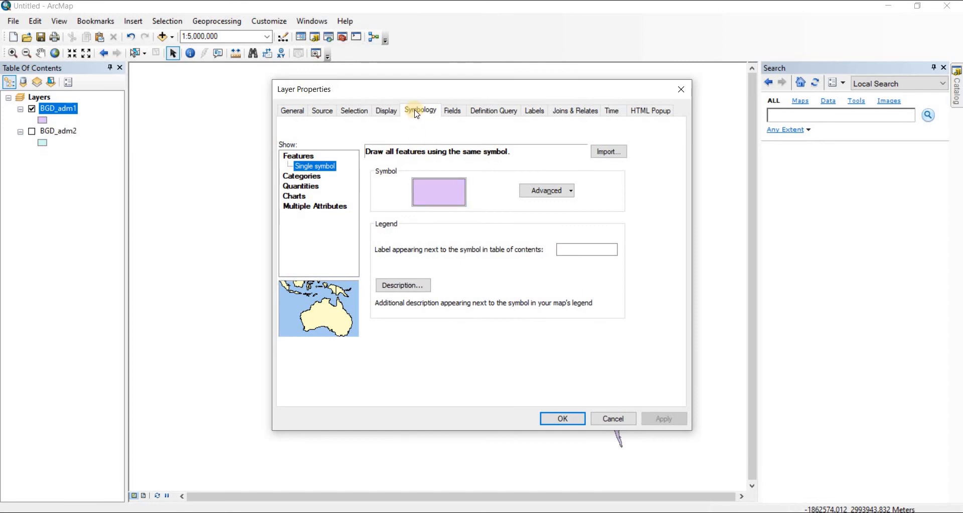
pyautogui.moveTo(432, 119)
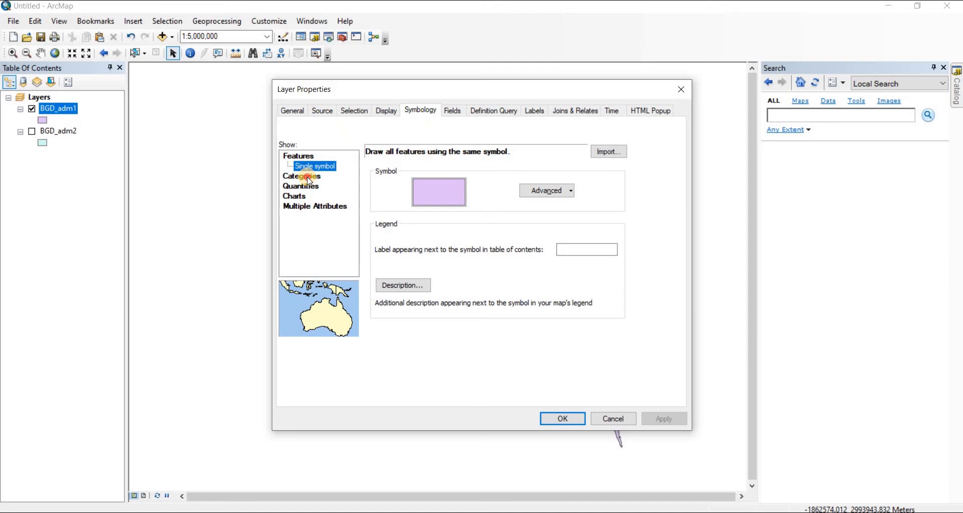
# Symbolise by unique values of NAME_1 and add all seven division names as categories.
pyautogui.click(316, 176)
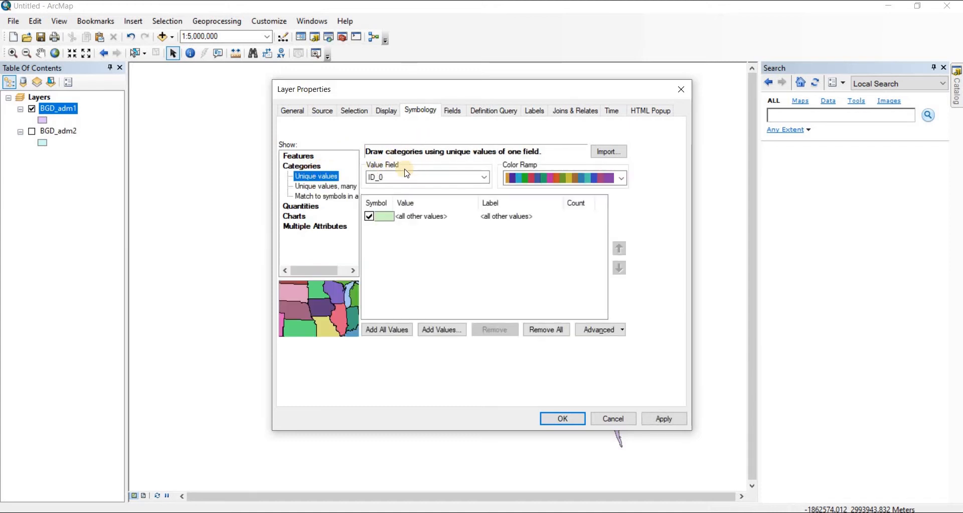
pyautogui.click(484, 177)
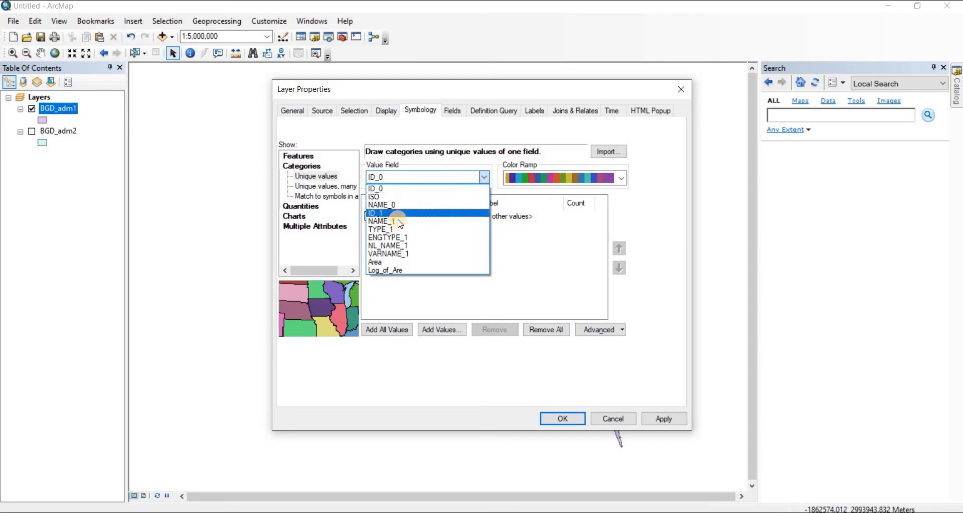
pyautogui.click(381, 221)
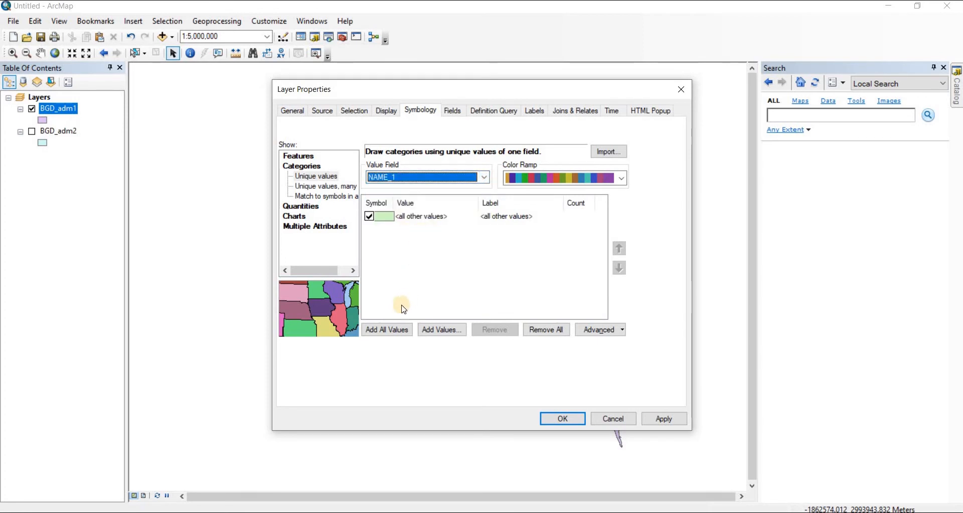
pyautogui.click(386, 329)
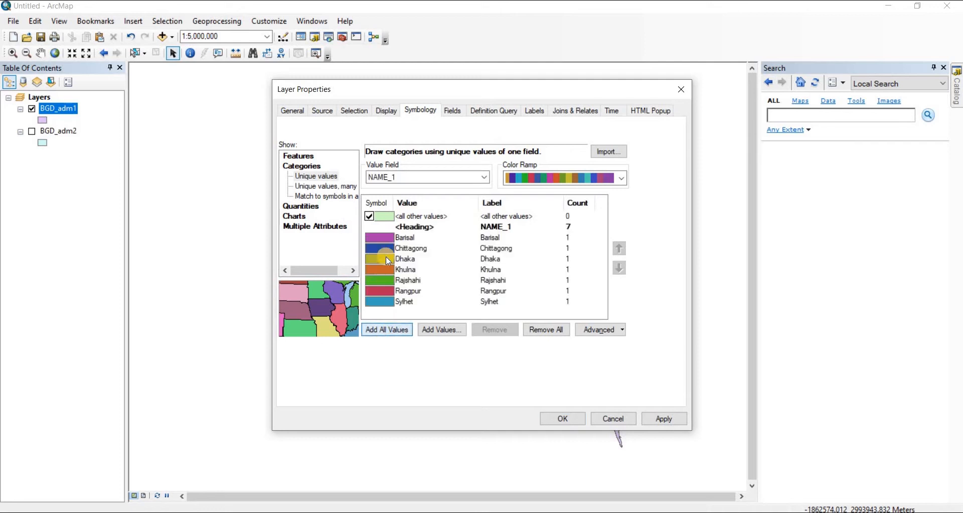
# Choose a different colour ramp and apply the per-division colours to the map.
pyautogui.click(622, 177)
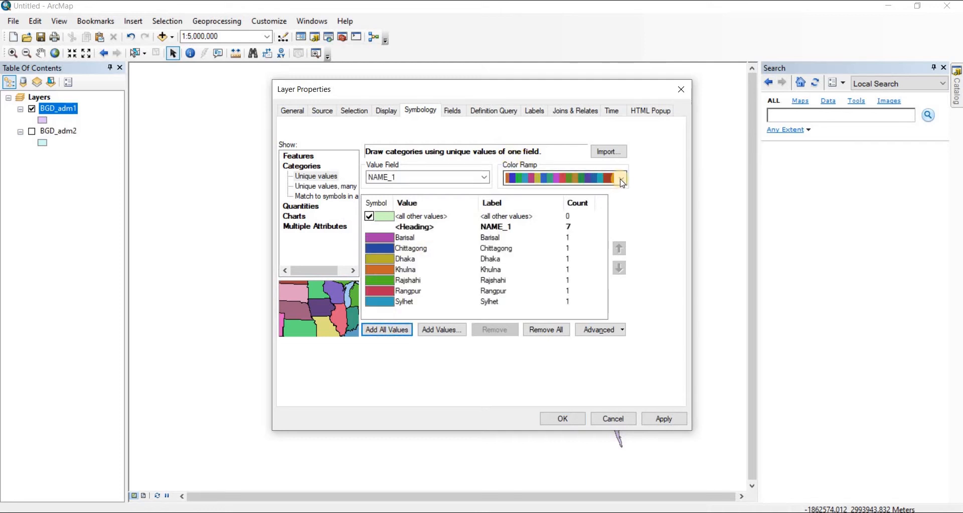
pyautogui.click(621, 178)
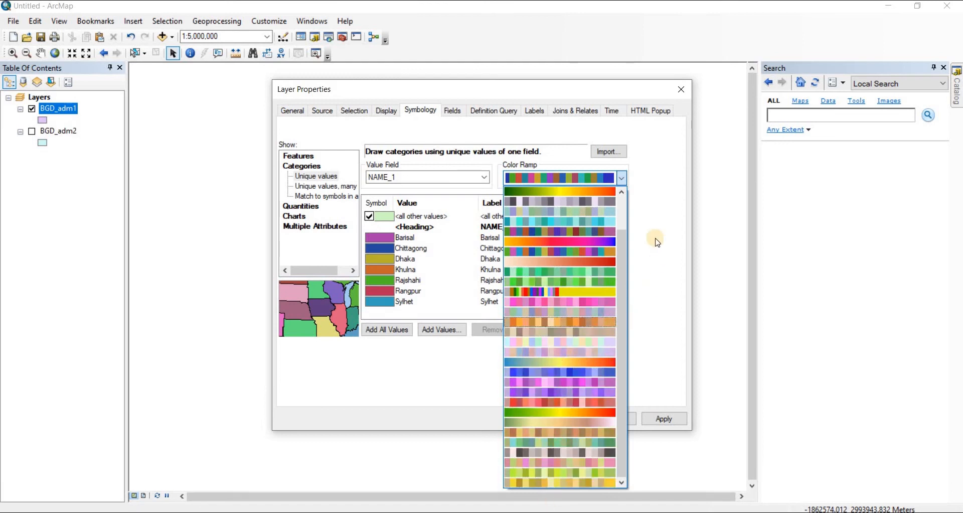
pyautogui.click(559, 178)
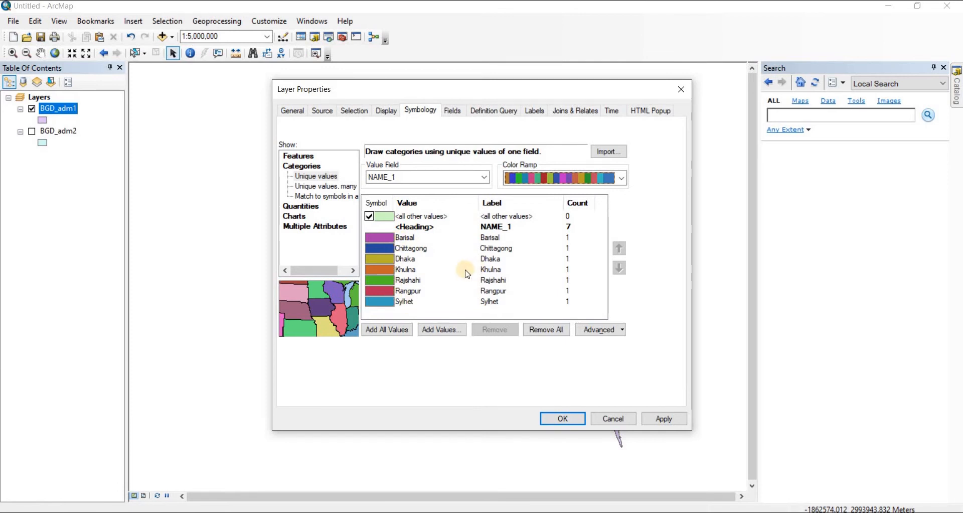
pyautogui.click(664, 418)
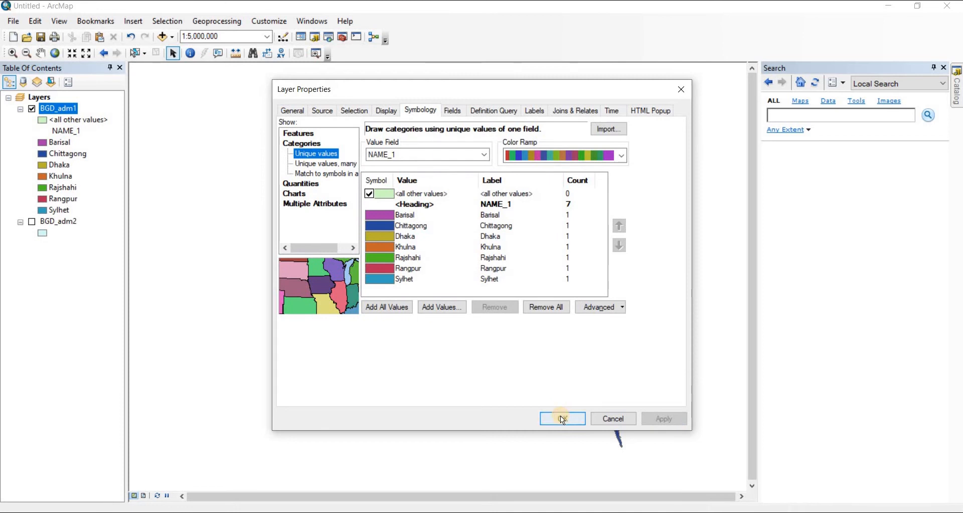
pyautogui.click(562, 418)
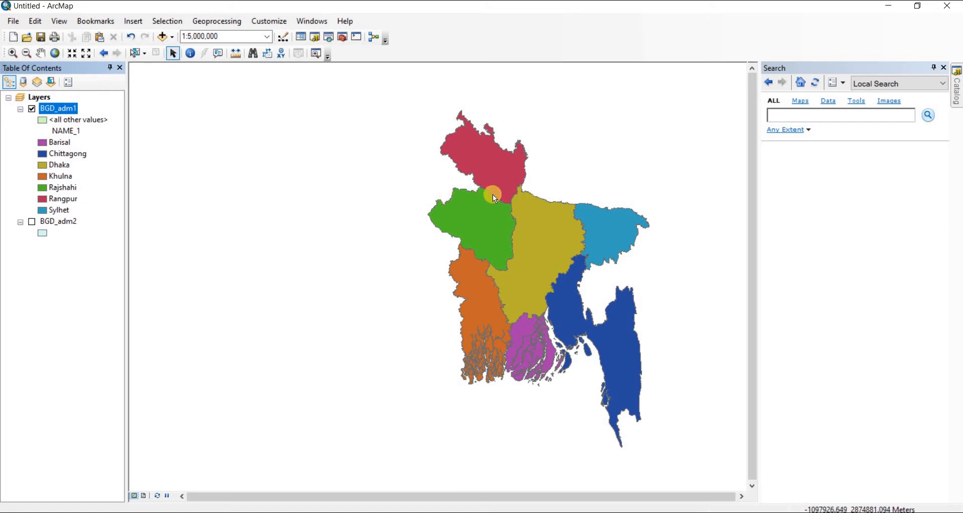
pyautogui.moveTo(547, 242)
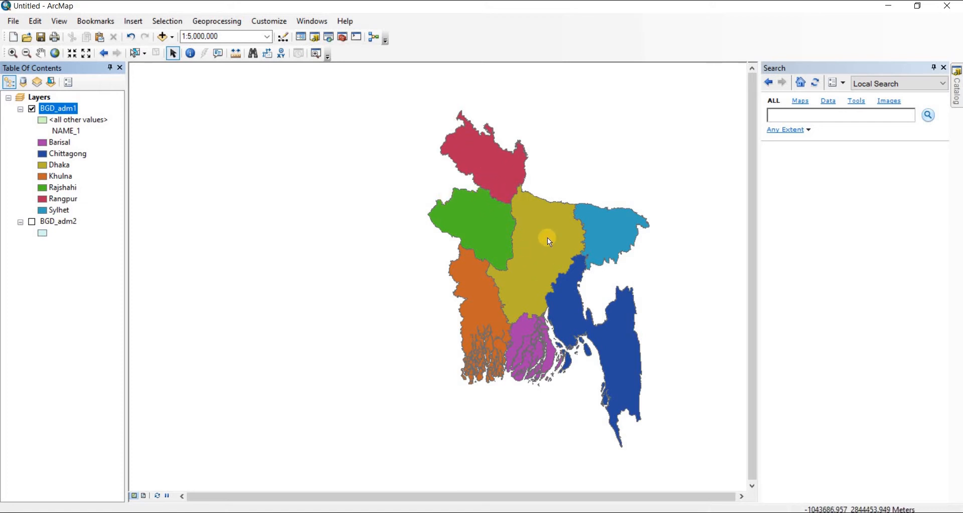
pyautogui.moveTo(465, 272)
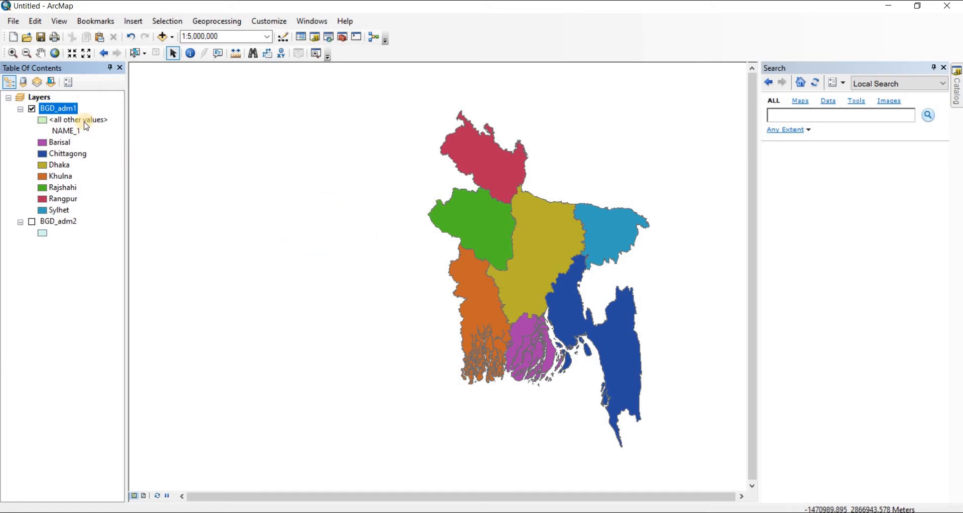
# Reopen BGD_adm1 properties and choose Quantities > Graduated colors symbology.
pyautogui.rightClick(58, 109)
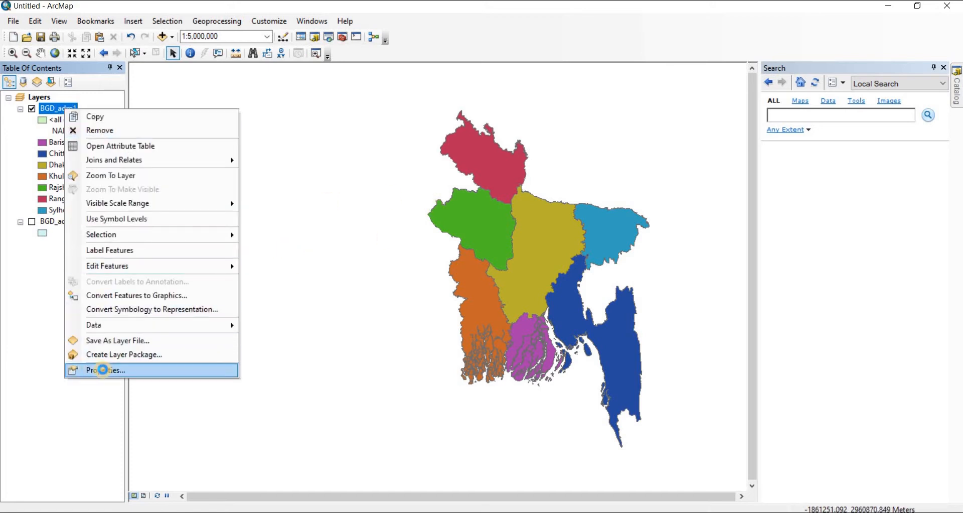
pyautogui.click(107, 369)
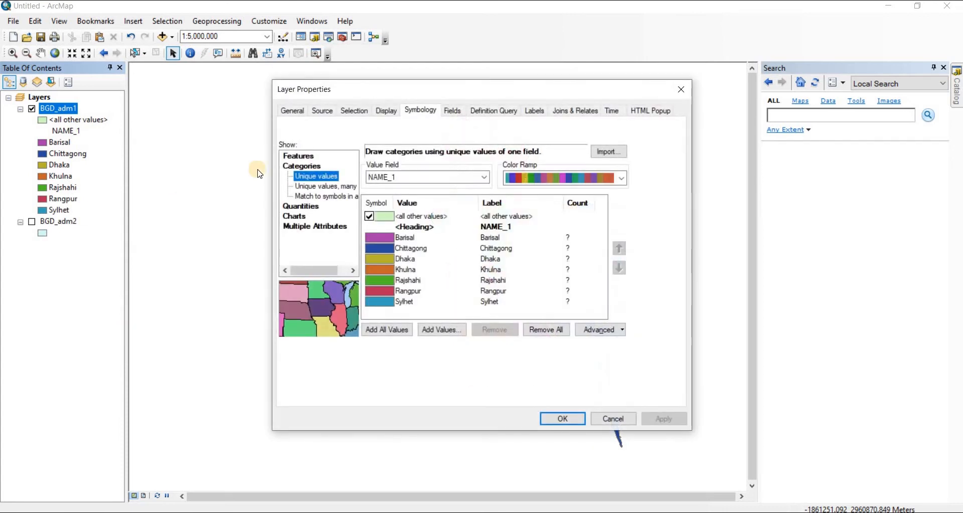
pyautogui.click(427, 177)
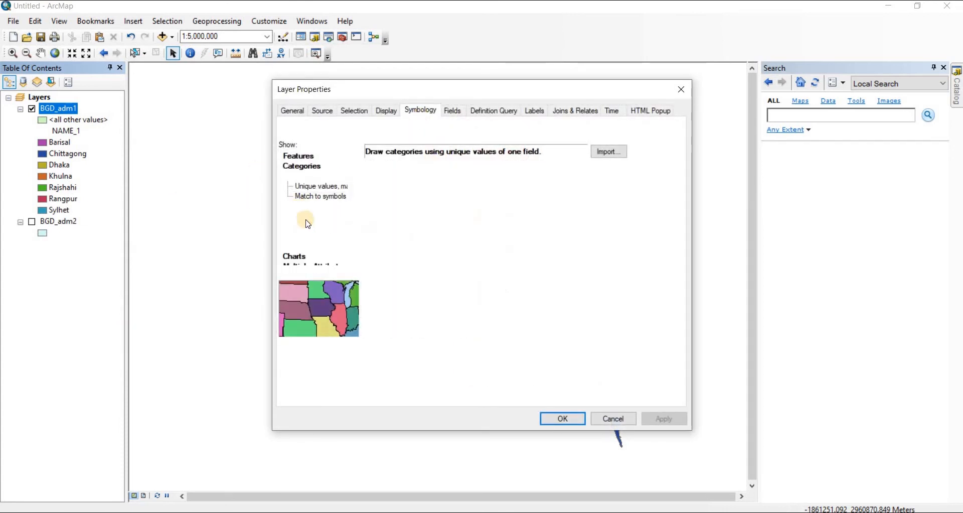
pyautogui.click(302, 176)
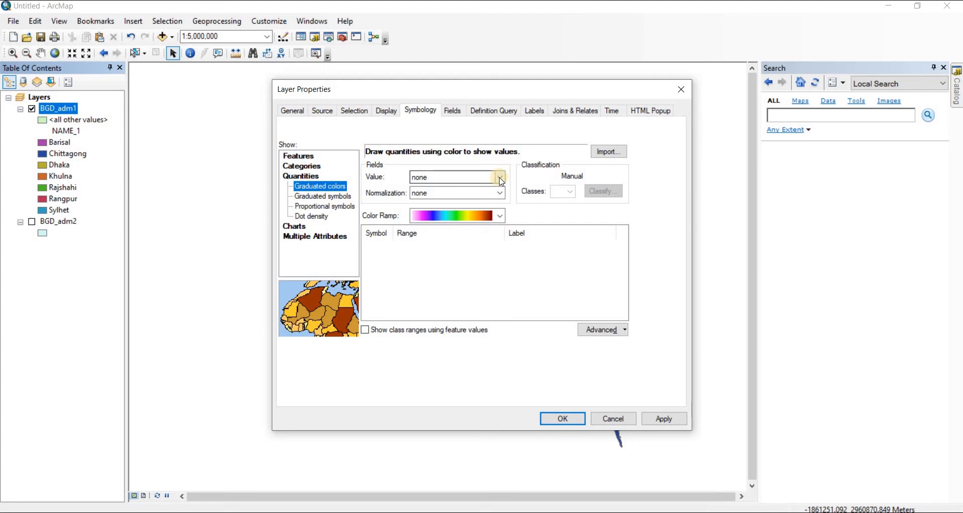
# Set the graduated-colour value field to Area and bring up the classification settings.
pyautogui.click(499, 178)
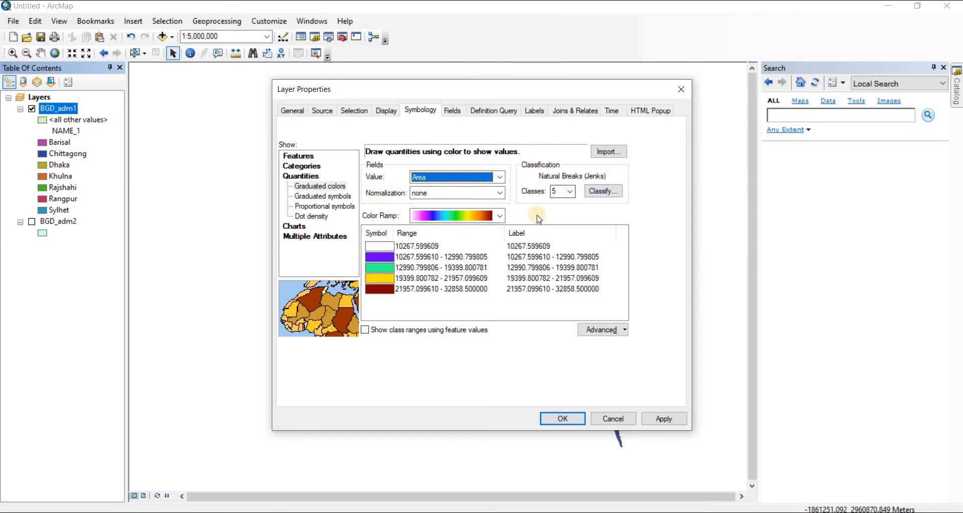
pyautogui.moveTo(550, 208)
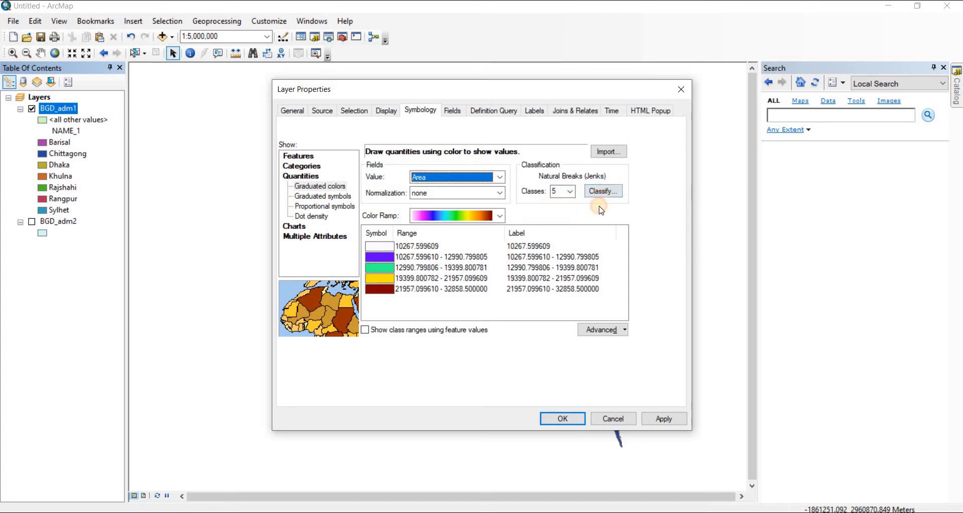
pyautogui.click(602, 191)
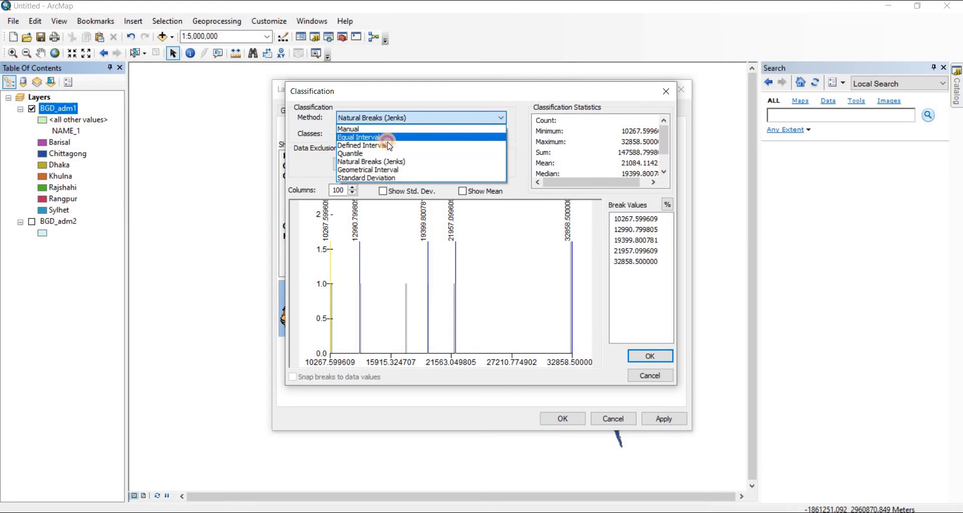
# Try Quantile, then settle on Equal Interval with seven classes for the Area values.
pyautogui.click(359, 137)
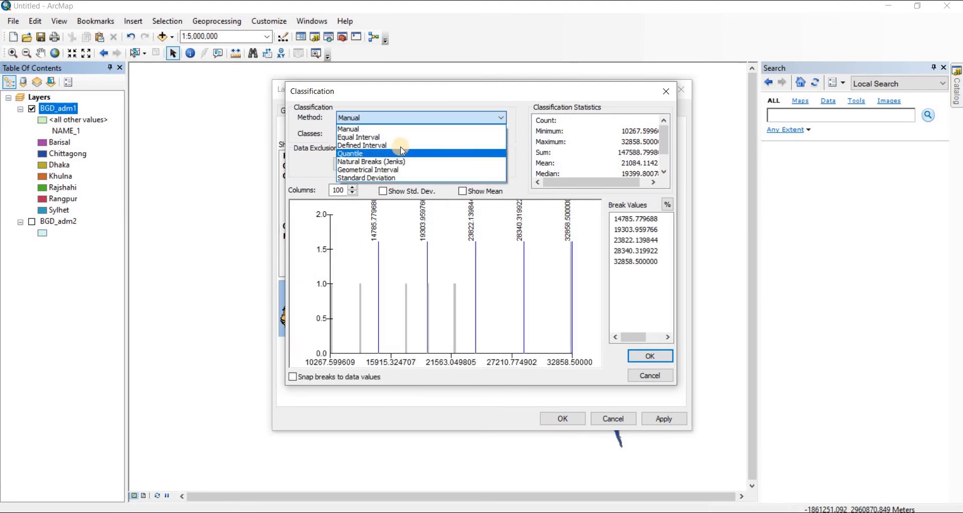
pyautogui.click(352, 153)
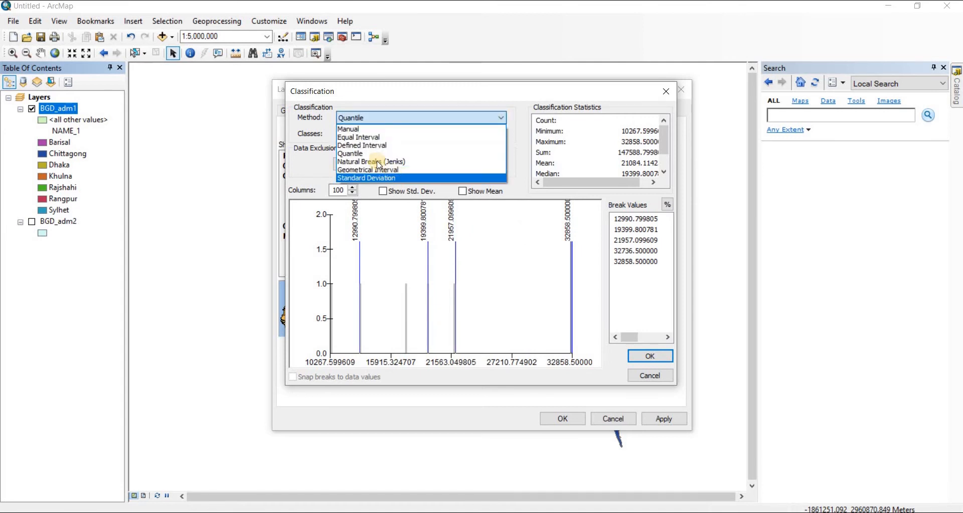
pyautogui.click(358, 137)
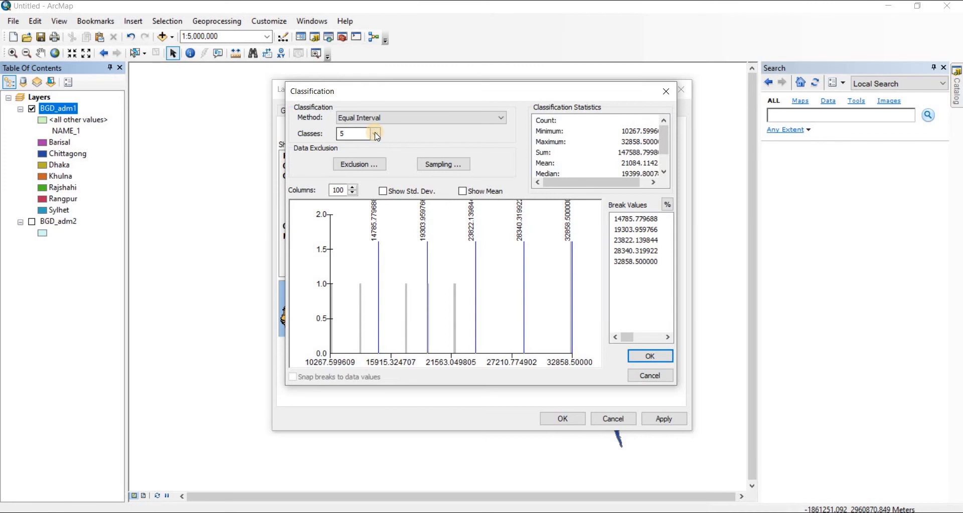
pyautogui.click(374, 134)
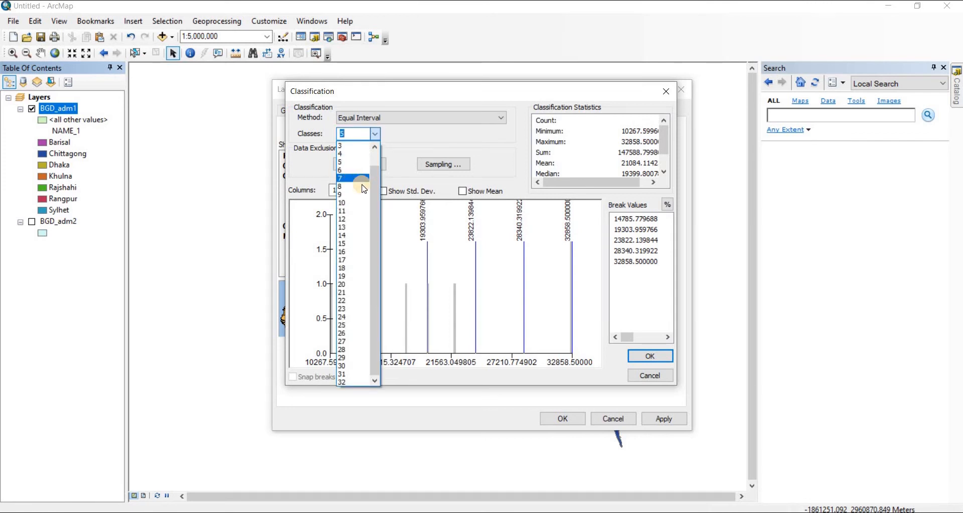
pyautogui.click(340, 178)
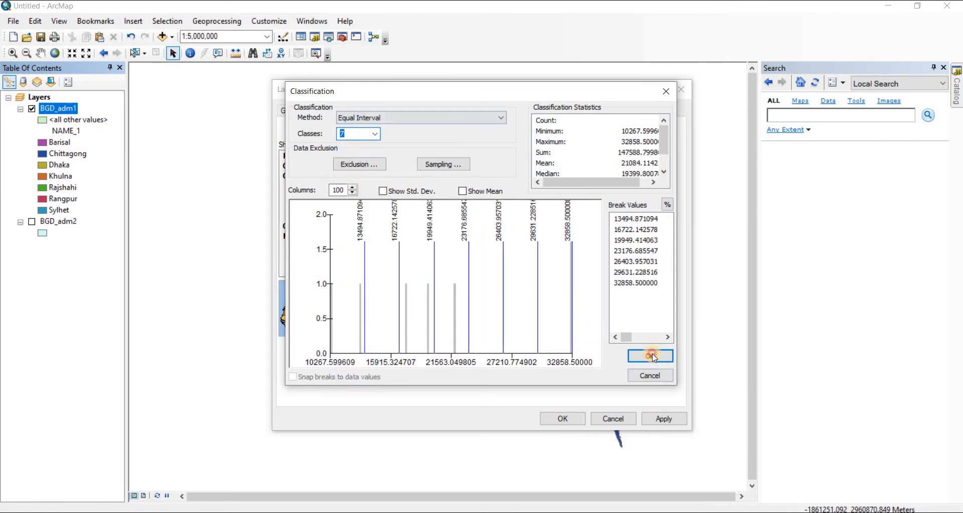
pyautogui.click(650, 355)
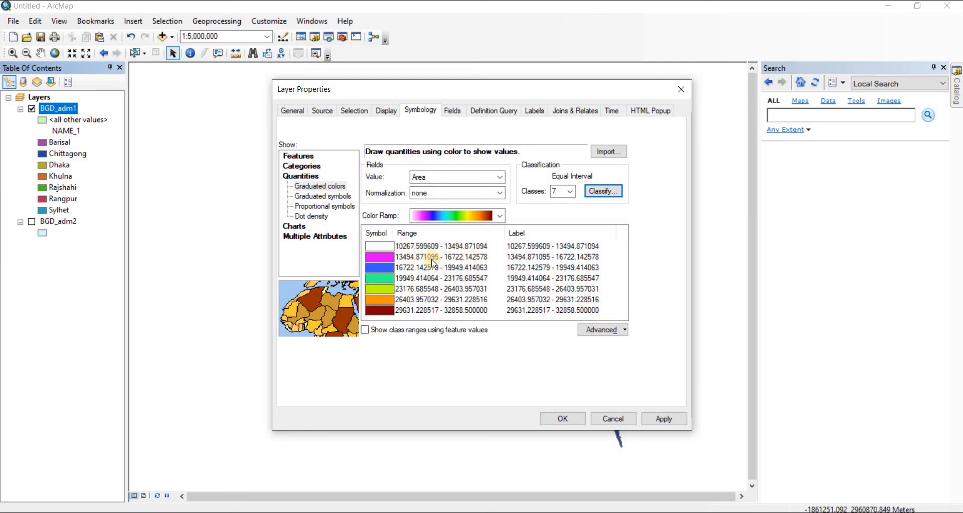
# Apply the seven-class graduated colours to the map and close the layer properties.
pyautogui.click(664, 418)
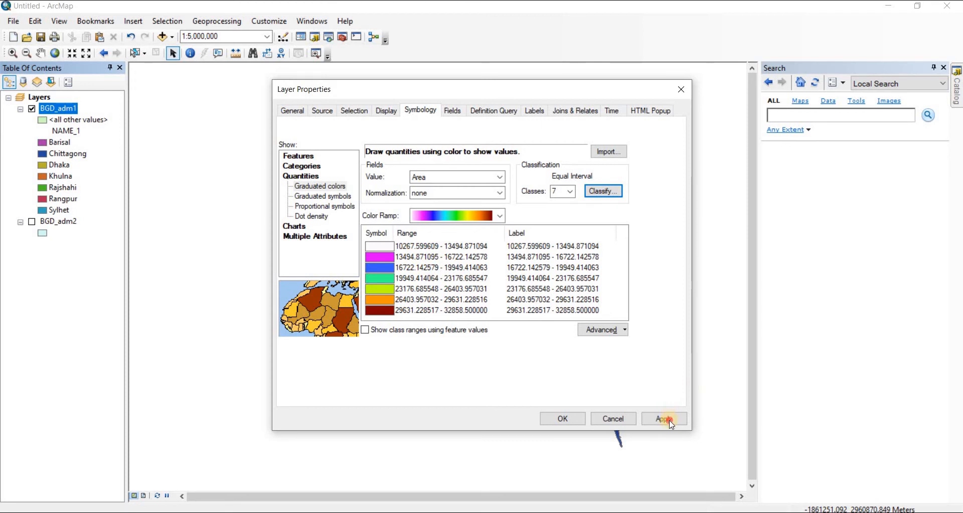
pyautogui.click(665, 419)
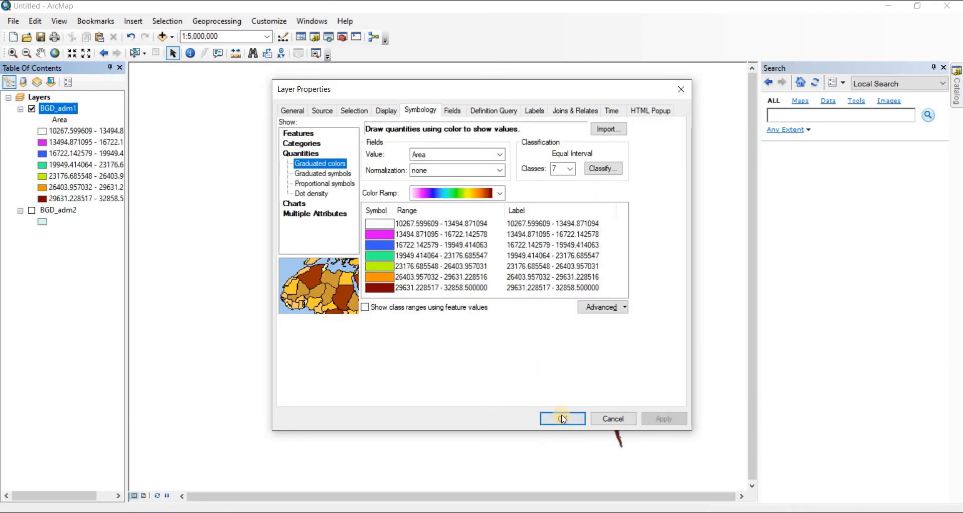
pyautogui.click(560, 418)
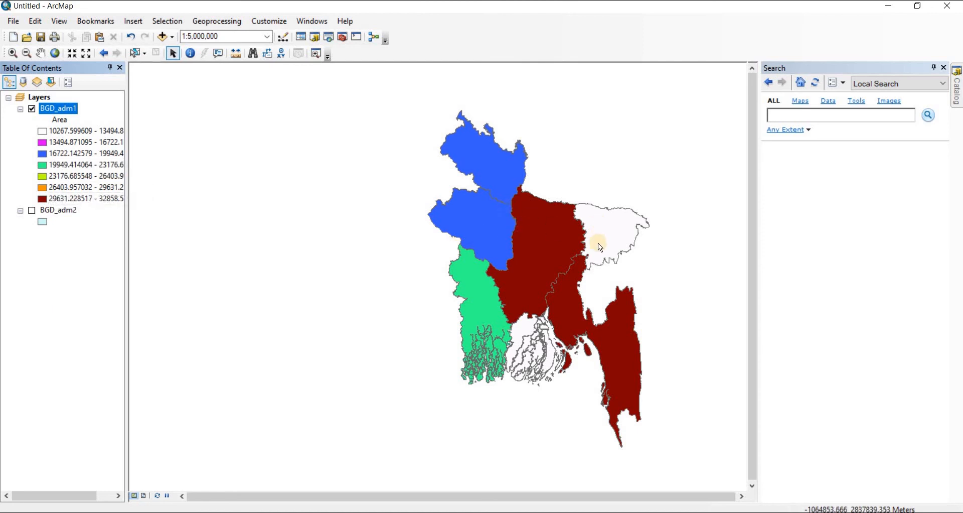
pyautogui.moveTo(438, 221)
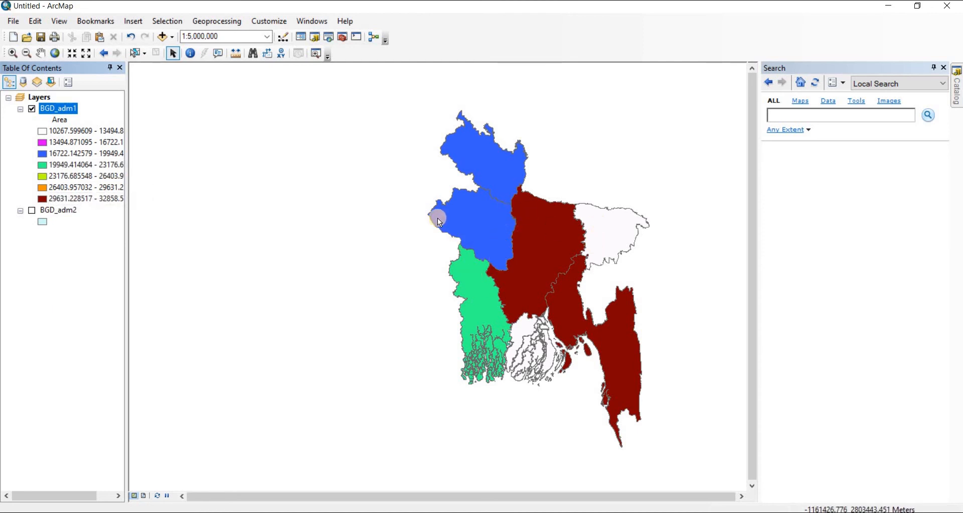
pyautogui.moveTo(513, 272)
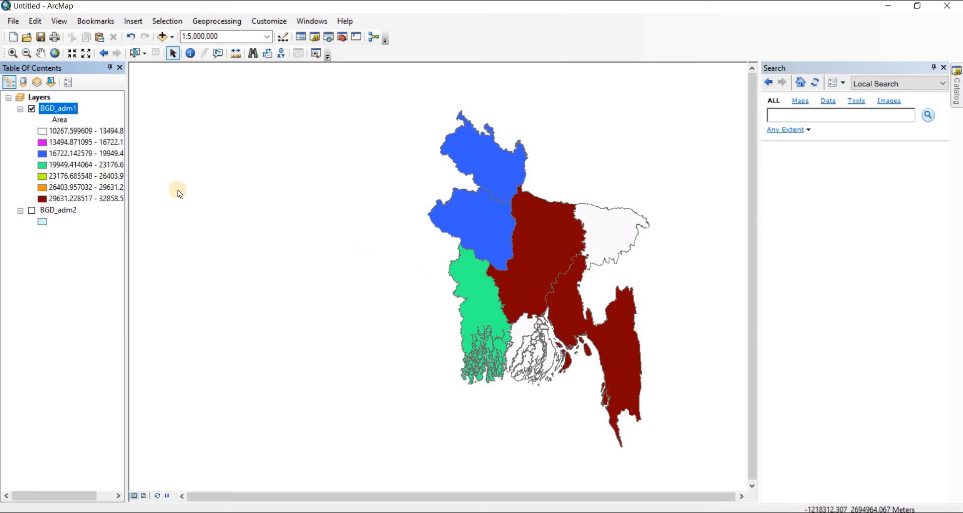
# Reopen BGD_adm1 classification, change the class count and pick Natural Breaks (Jenks).
pyautogui.rightClick(58, 109)
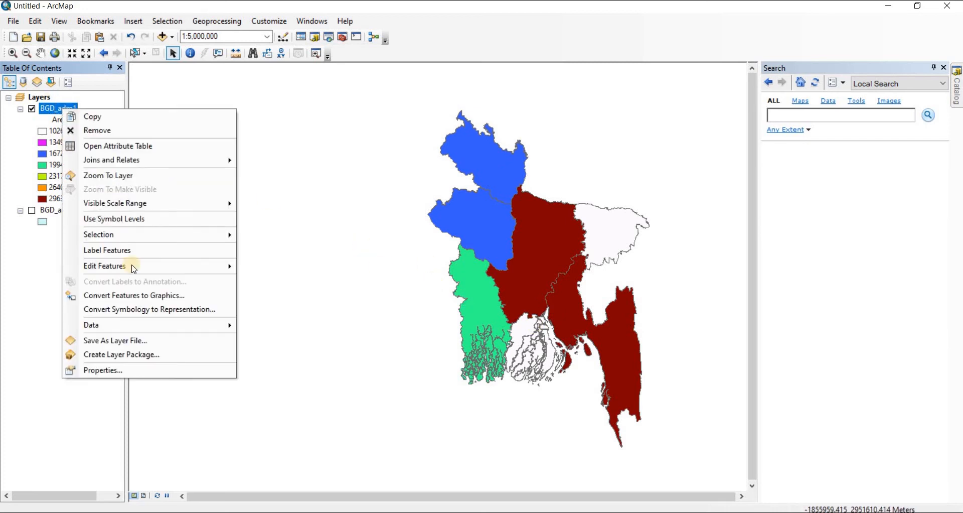
pyautogui.click(205, 313)
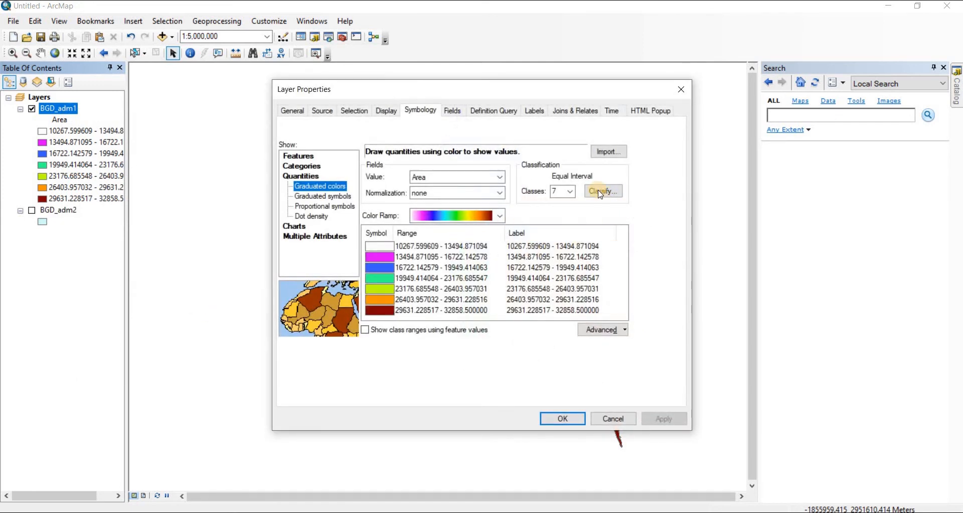
pyautogui.click(603, 191)
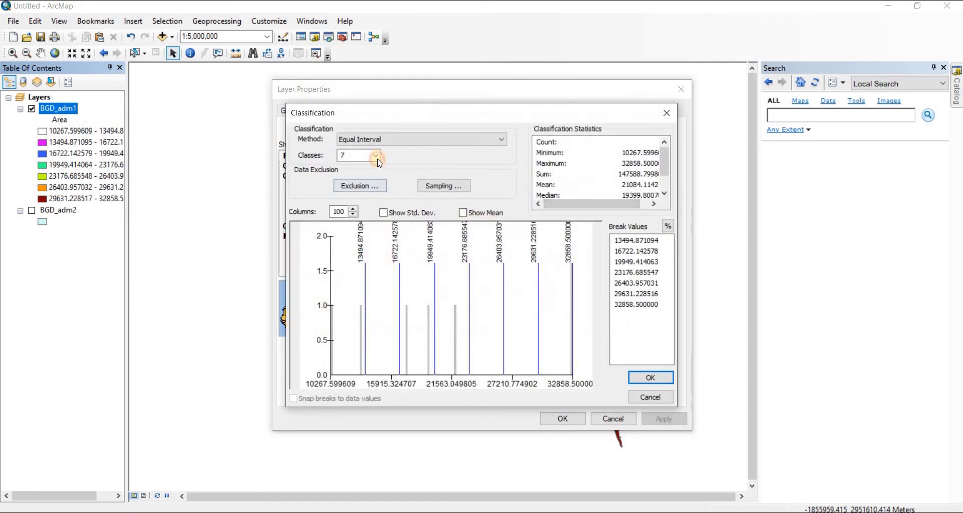
pyautogui.click(375, 154)
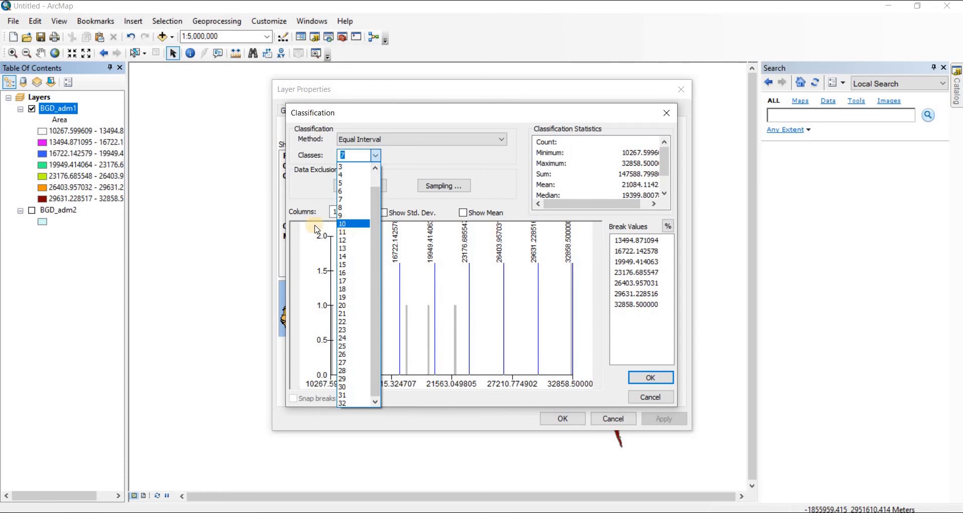
pyautogui.click(342, 223)
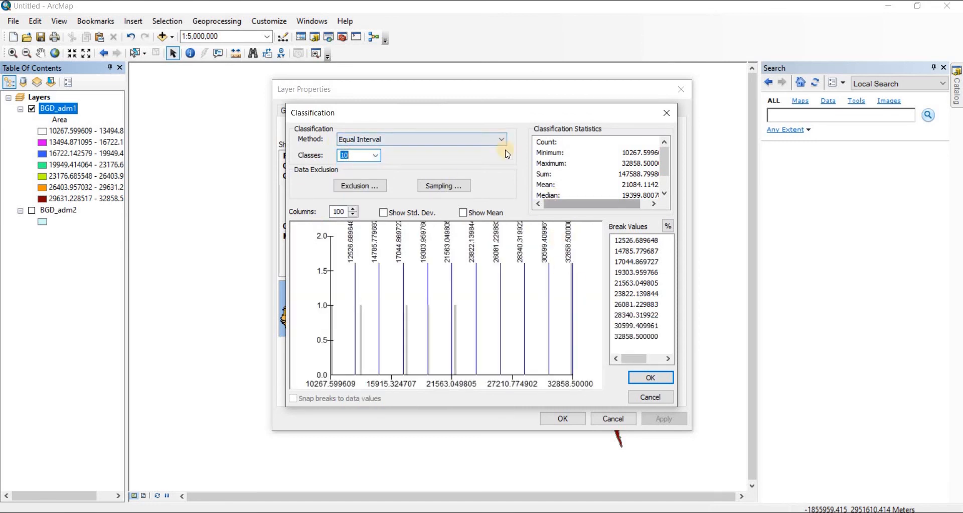
pyautogui.click(502, 138)
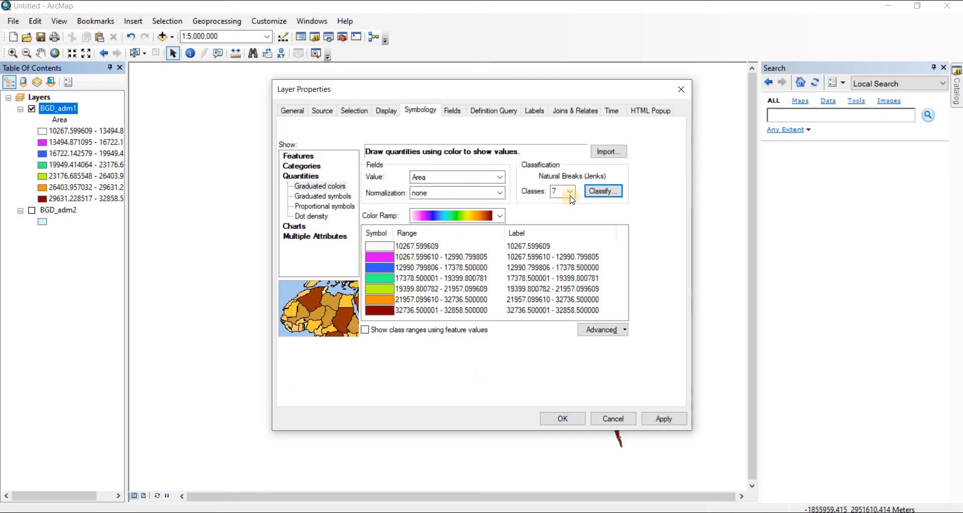
# Set the number of Area classes to 10 in the classification settings.
pyautogui.click(570, 190)
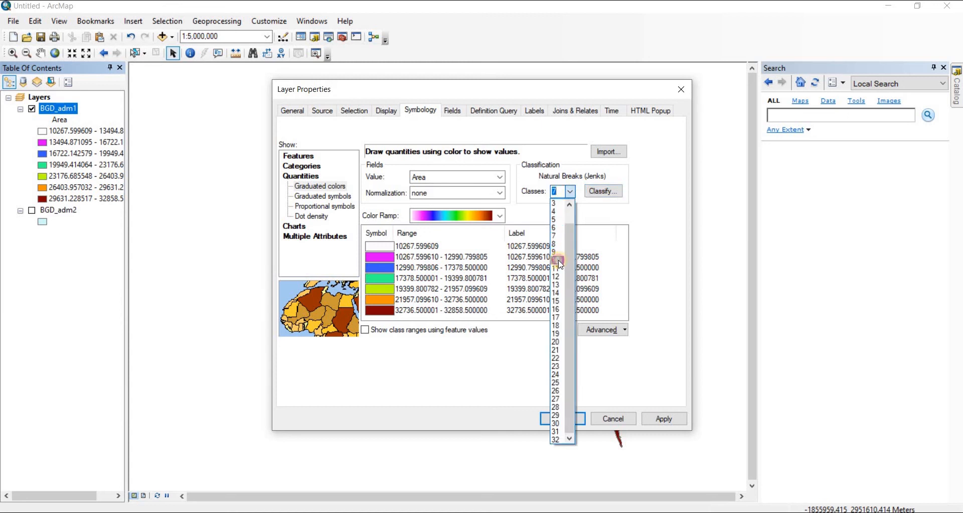
pyautogui.moveTo(559, 234)
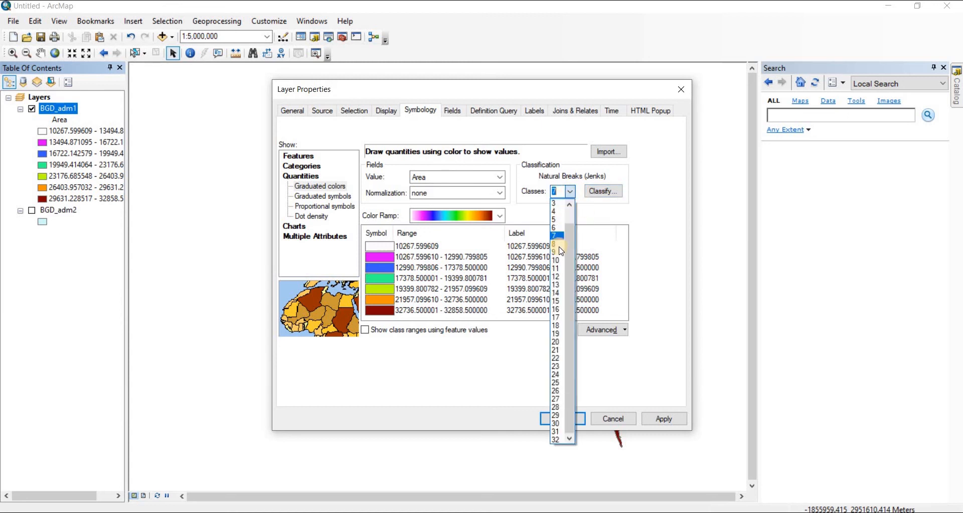
pyautogui.click(603, 191)
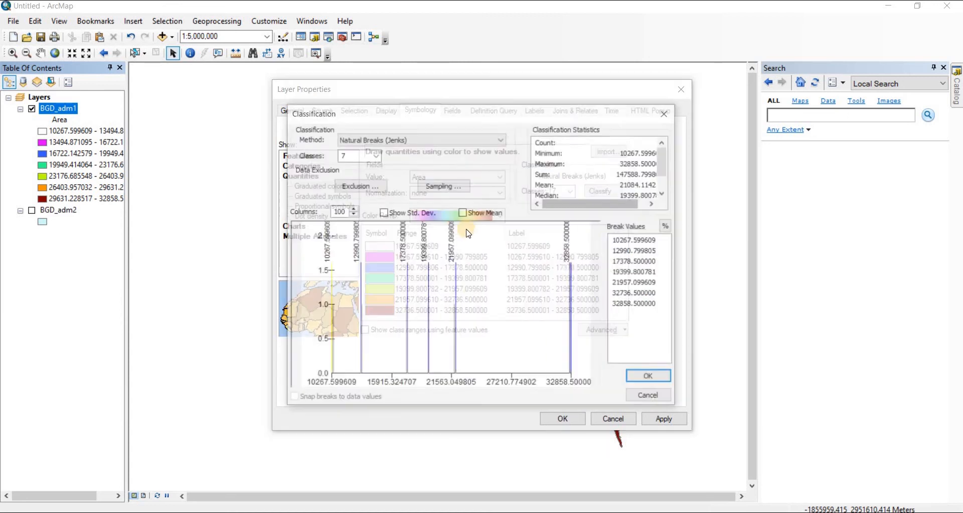
pyautogui.click(375, 155)
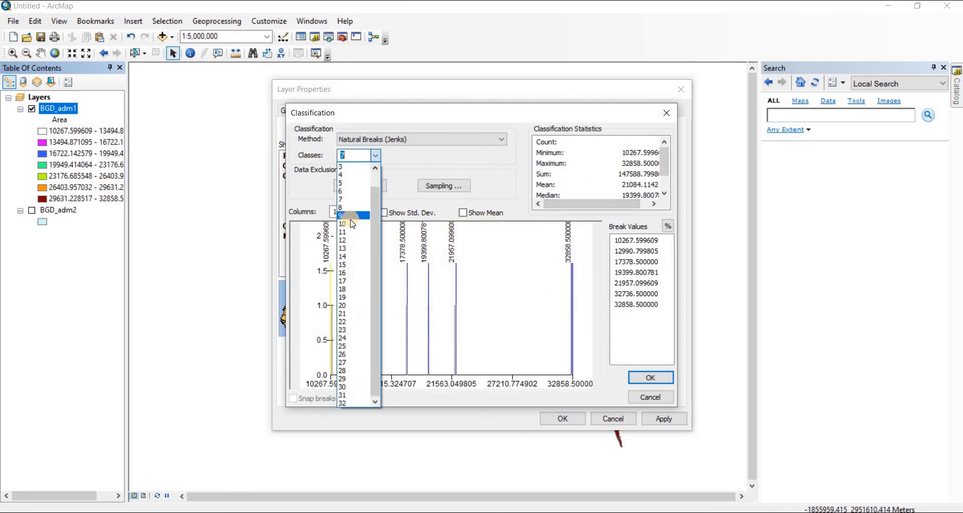
pyautogui.click(341, 223)
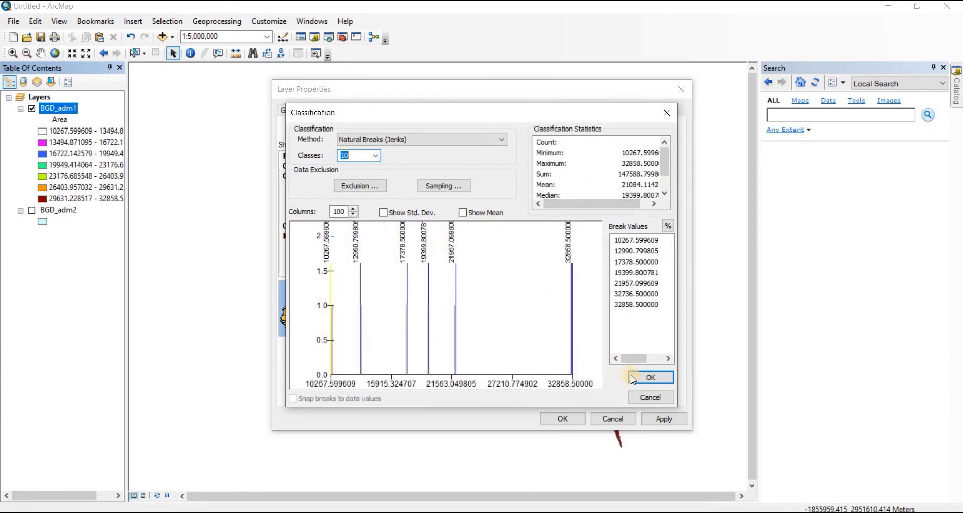
pyautogui.click(650, 378)
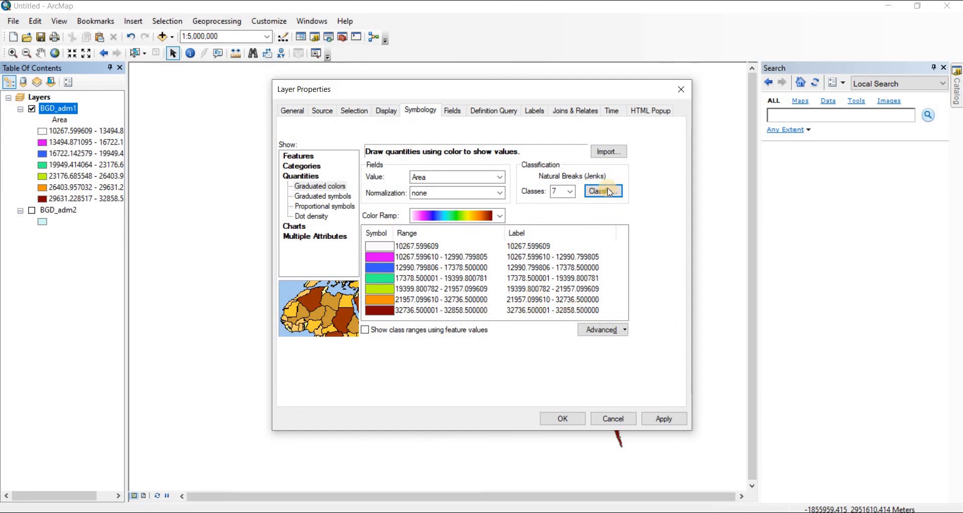
# Switch the classification method to Equal Interval, giving ten equal-interval classes.
pyautogui.click(603, 191)
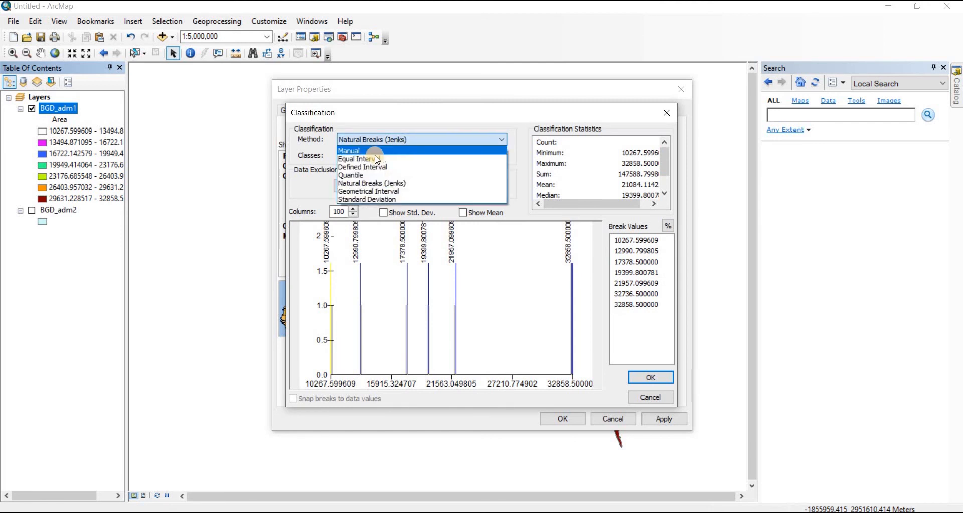
pyautogui.click(362, 158)
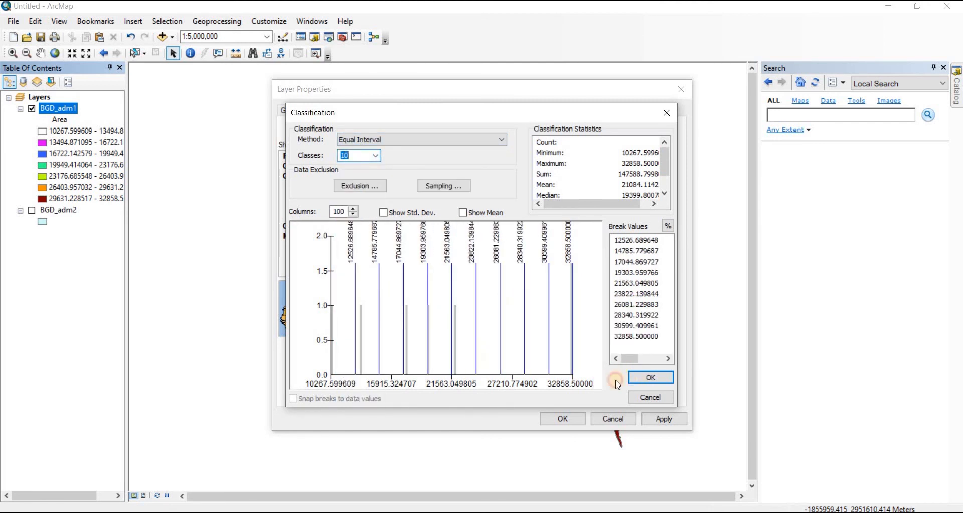
pyautogui.click(649, 377)
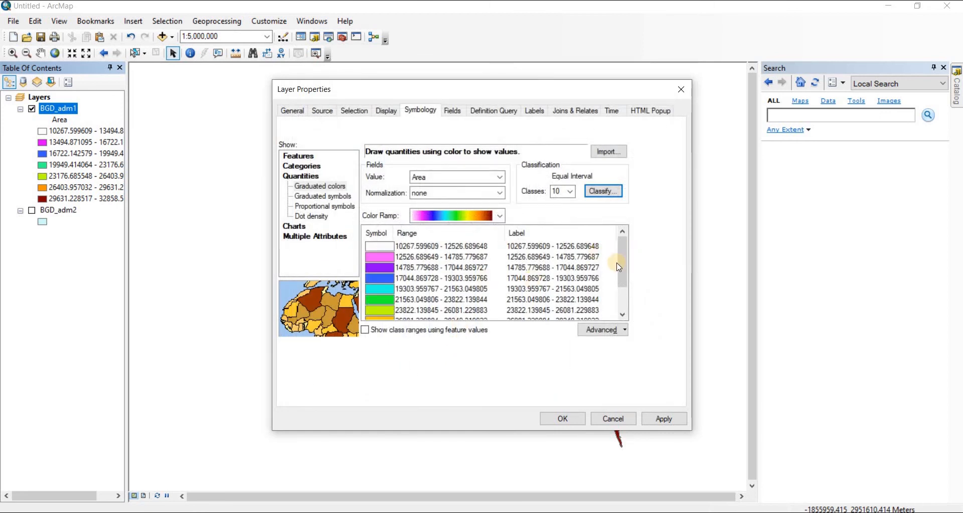
# Rename the first two class labels to 'small' and 'greater than small'.
pyautogui.moveTo(622, 267); pyautogui.dragTo(622, 307)
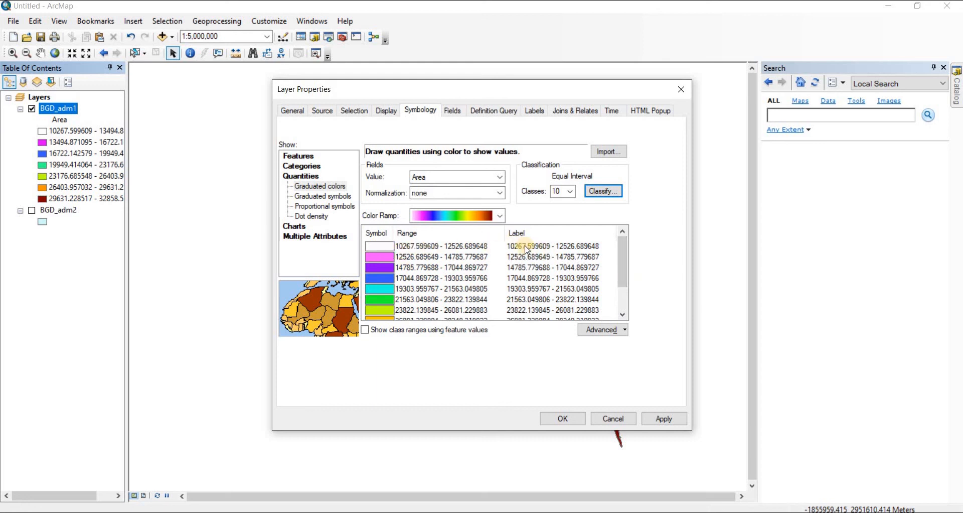
pyautogui.doubleClick(552, 246)
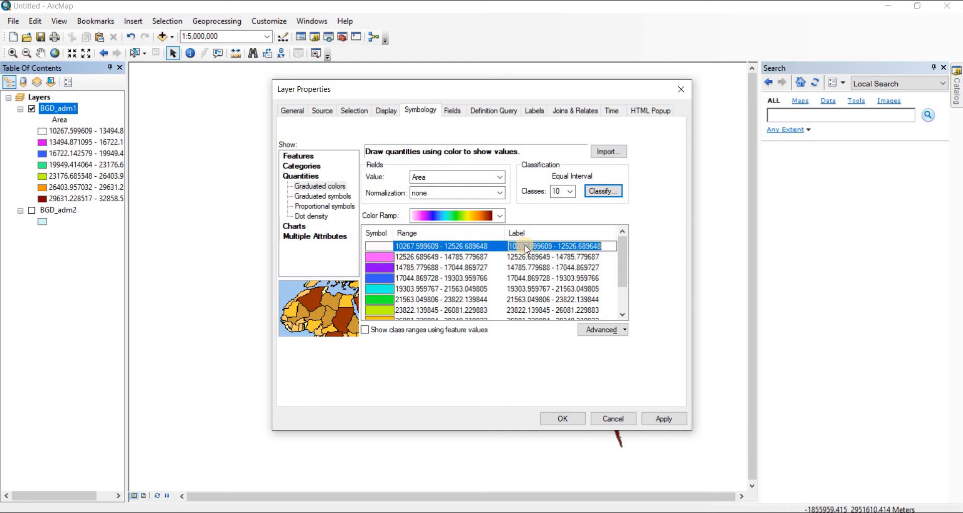
pyautogui.write('small')
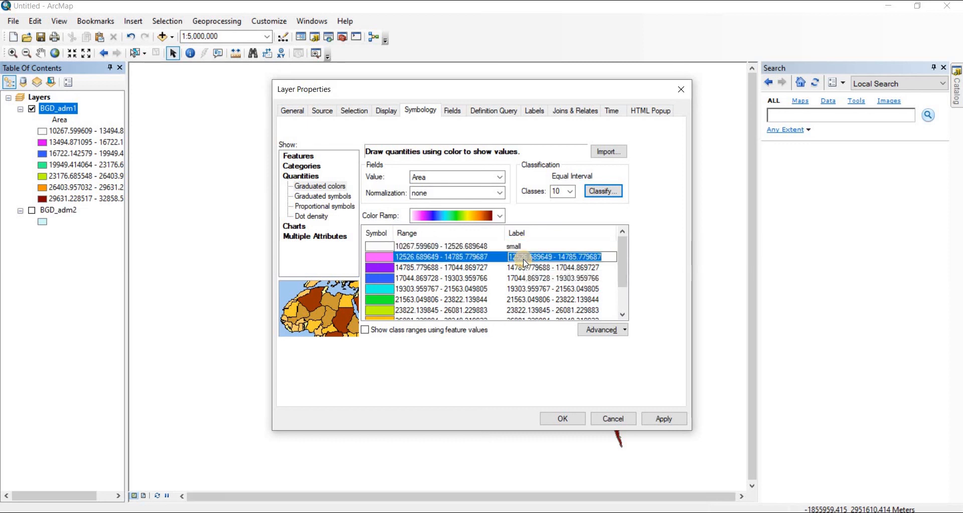
pyautogui.write('greater than sm')
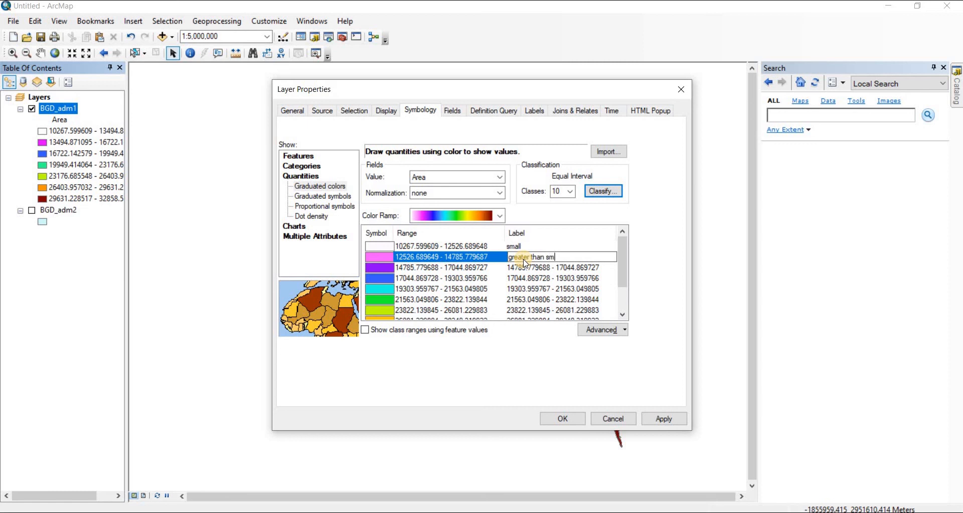
pyautogui.write('l')
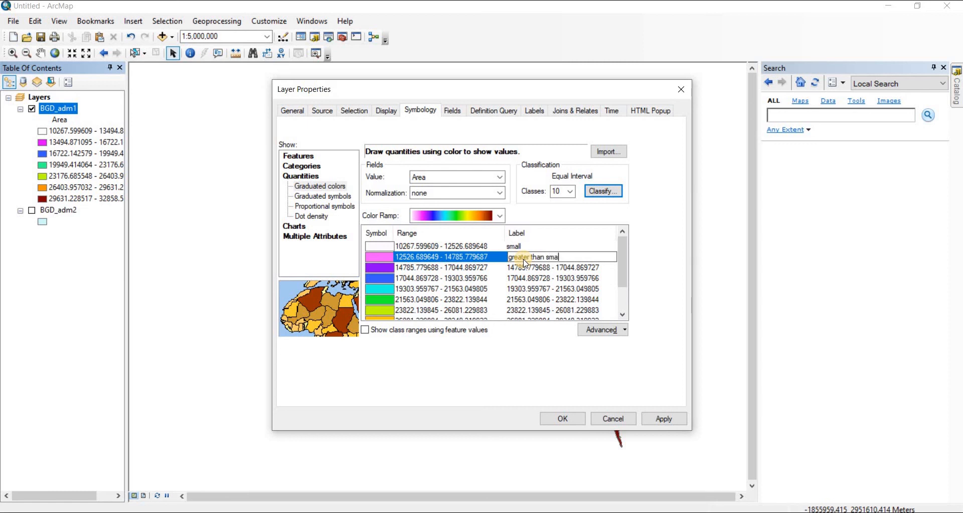
pyautogui.write('ll')
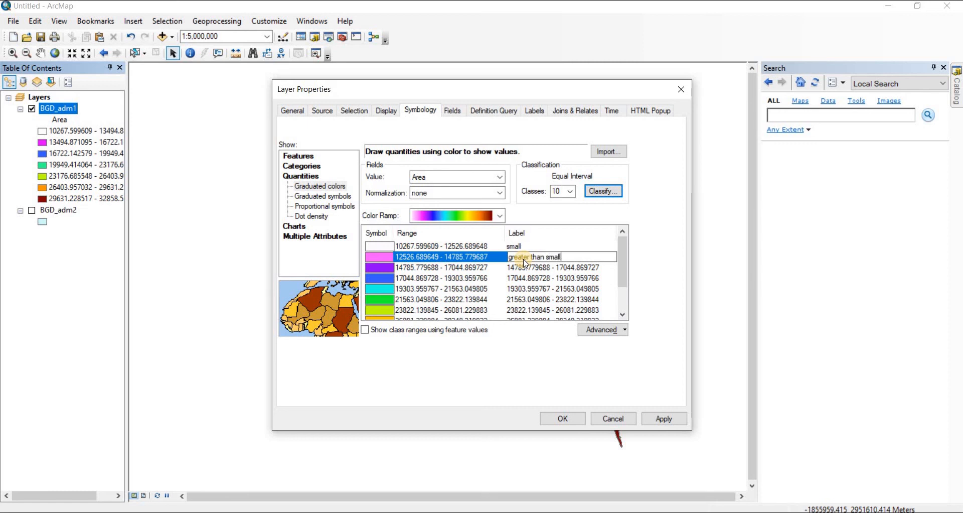
# Apply the renamed labels to the map and legend and close the layer properties.
pyautogui.click(663, 418)
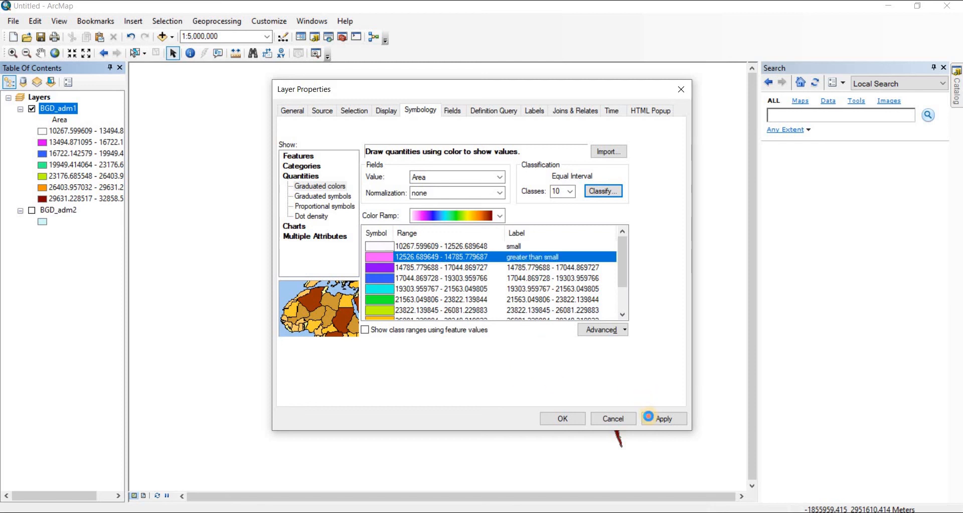
pyautogui.click(561, 418)
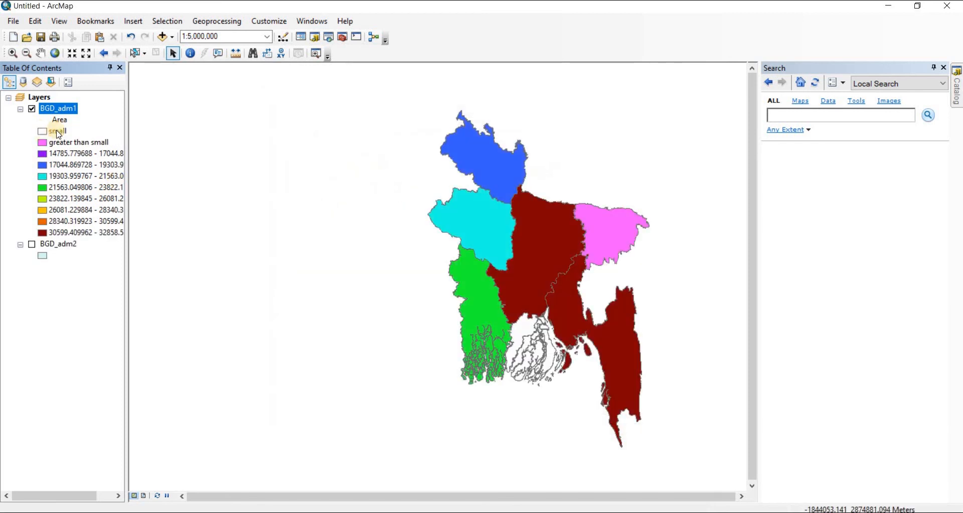
pyautogui.click(56, 130)
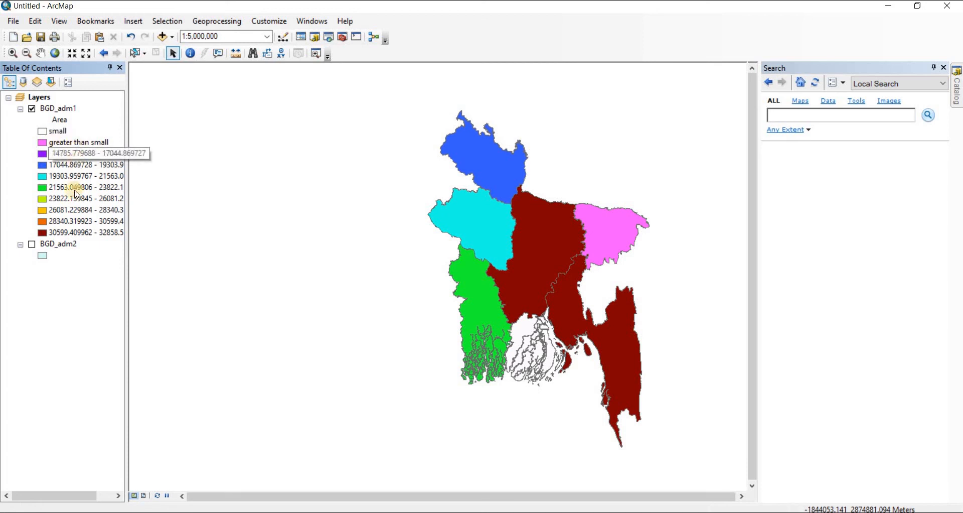
pyautogui.click(86, 152)
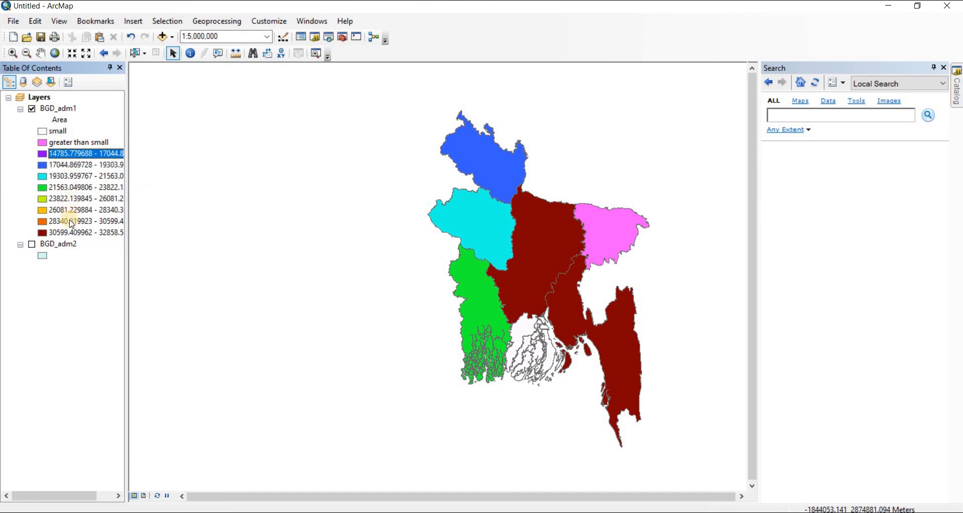